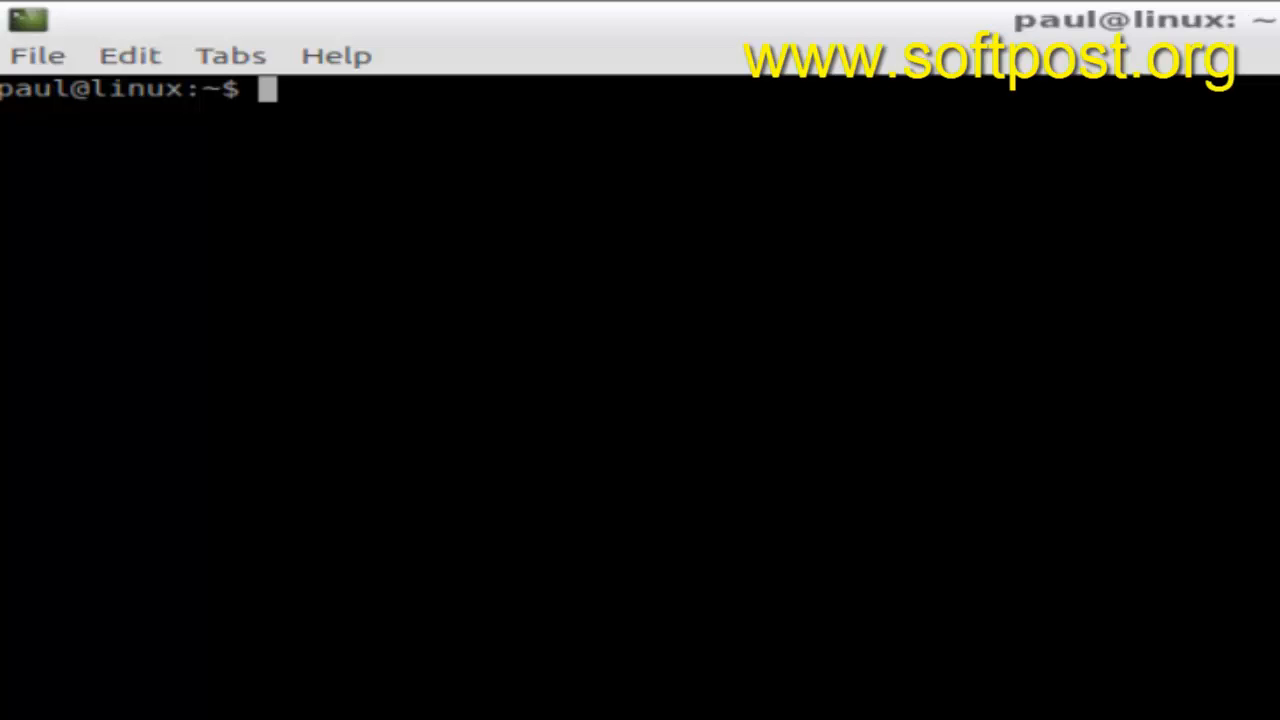
pyautogui.write('ls')
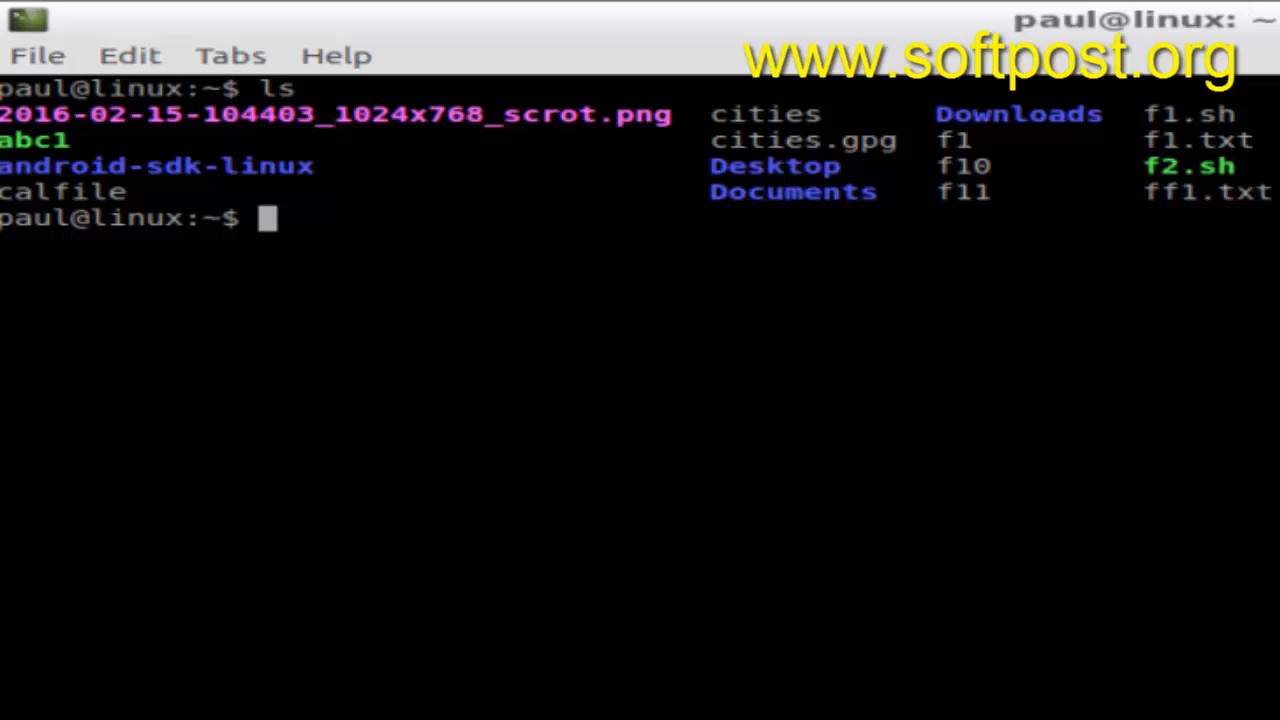
pyautogui.write('ls -l')
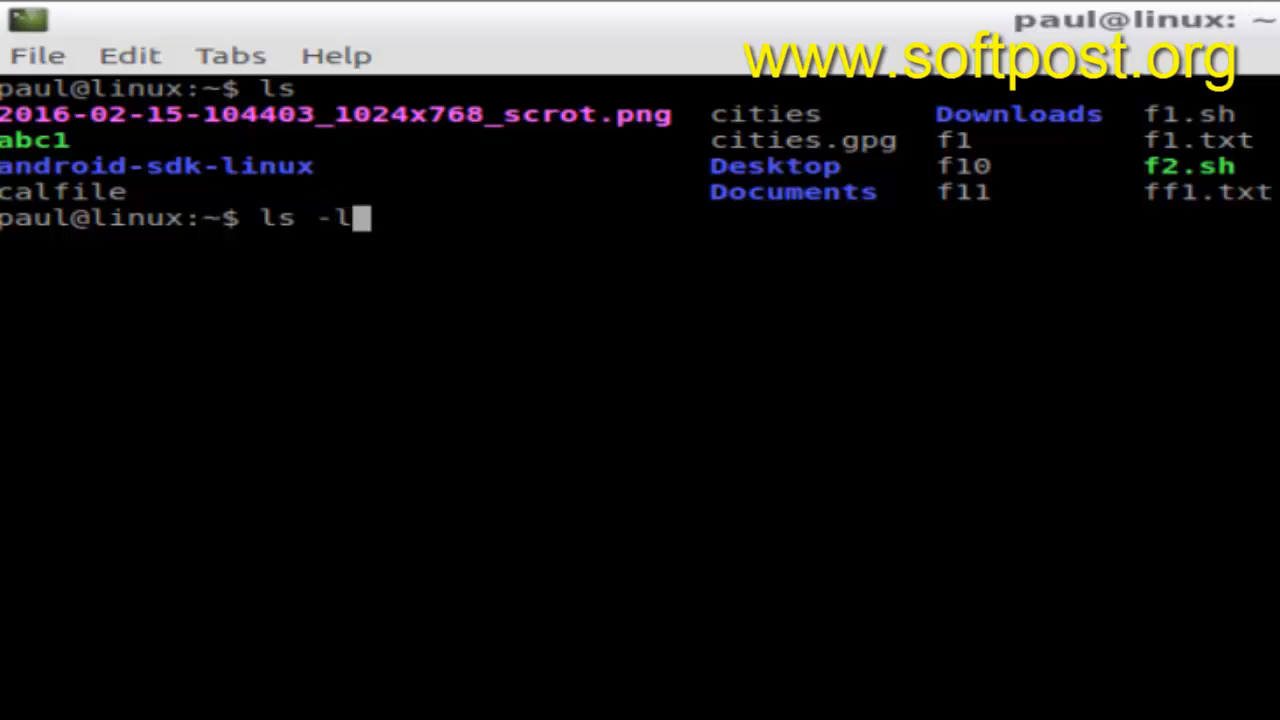
pyautogui.write('| g')
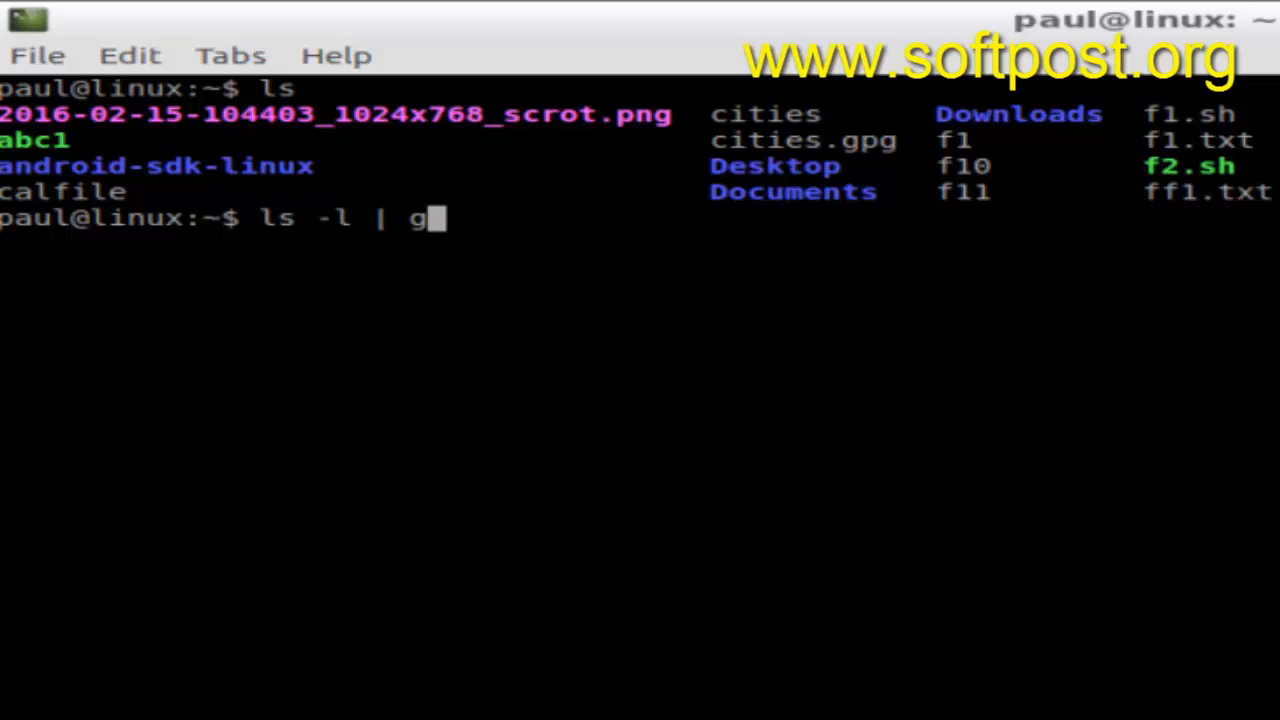
pyautogui.write('rep')
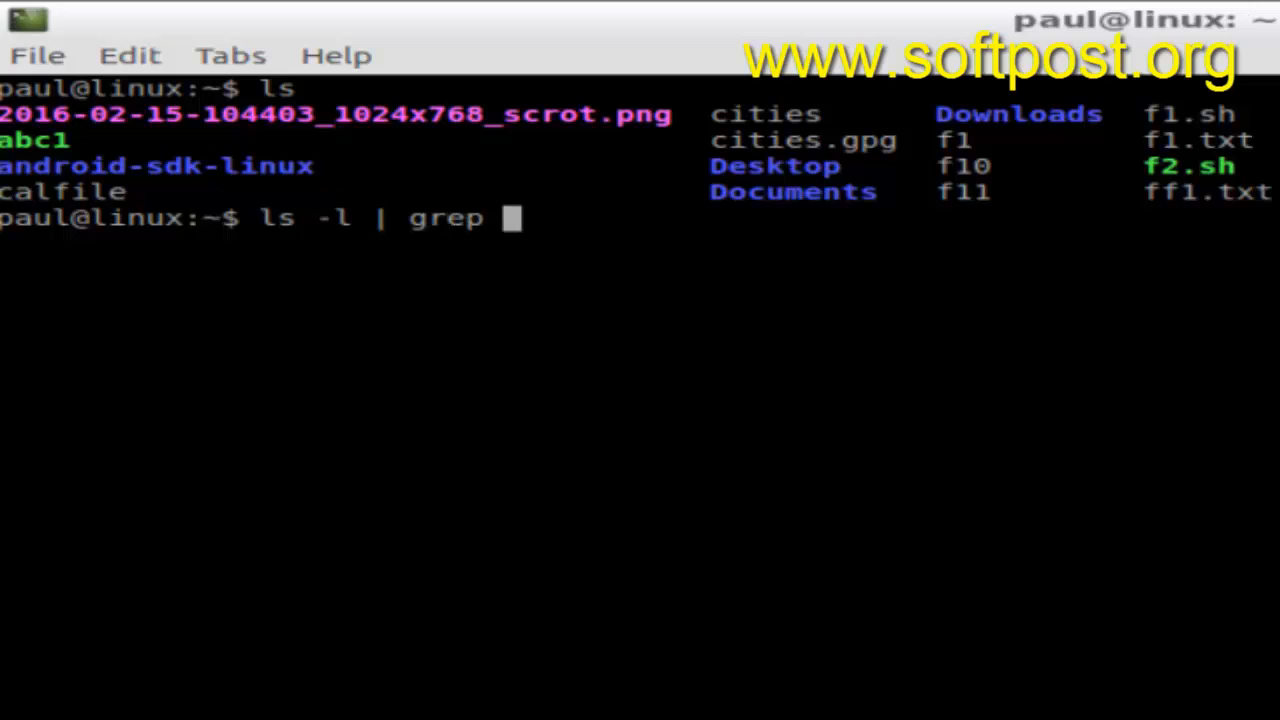
pyautogui.write('^')
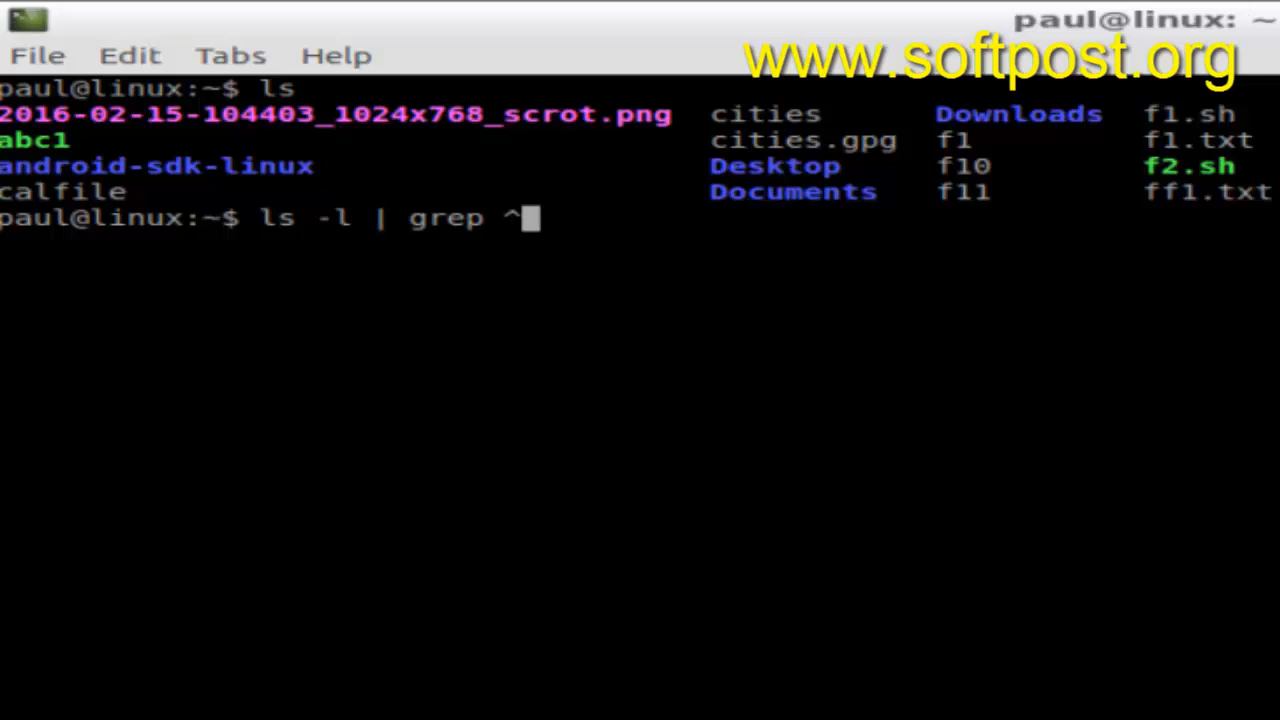
pyautogui.write('d')
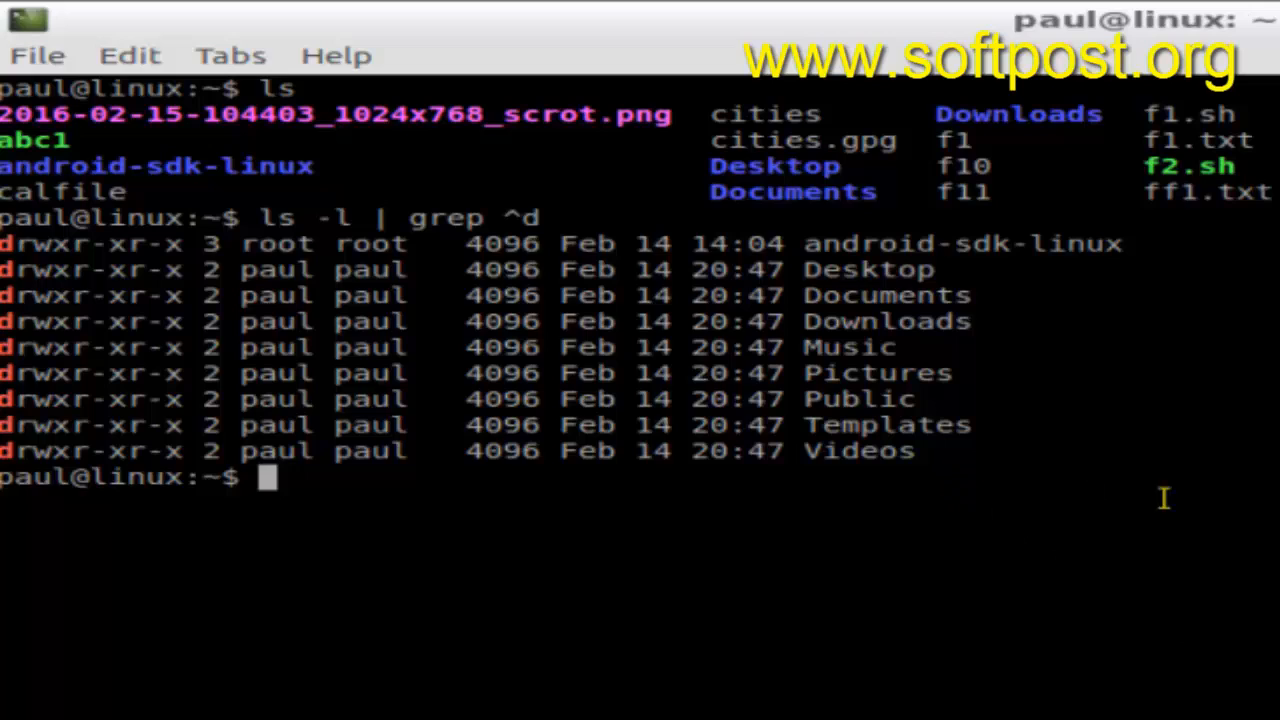
pyautogui.moveTo(1182, 502)
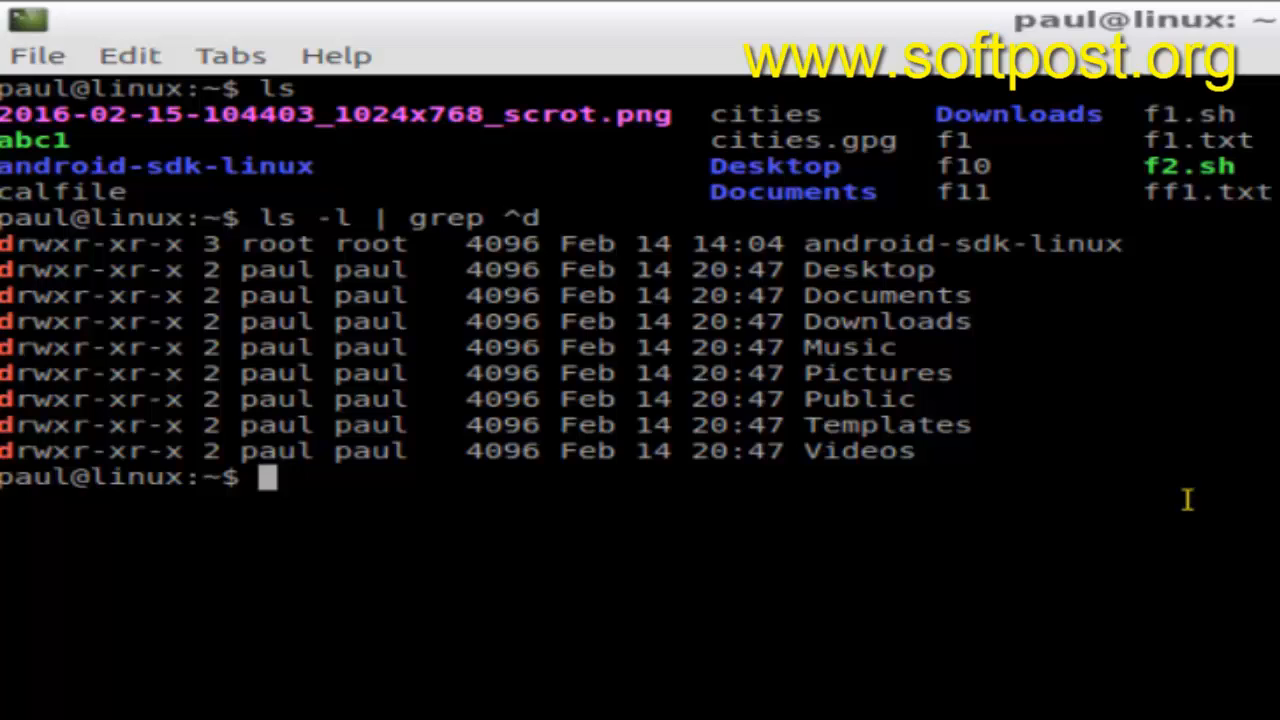
pyautogui.write('ls -l | grep ^d')
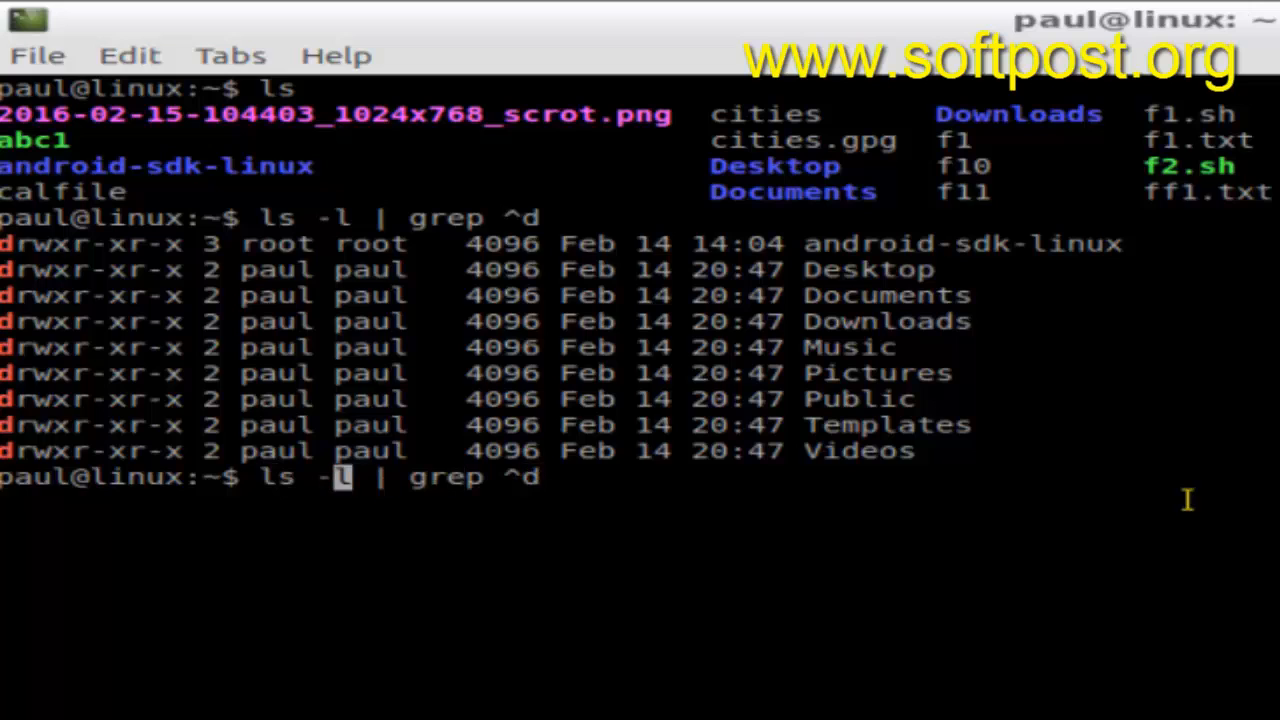
pyautogui.write('a')
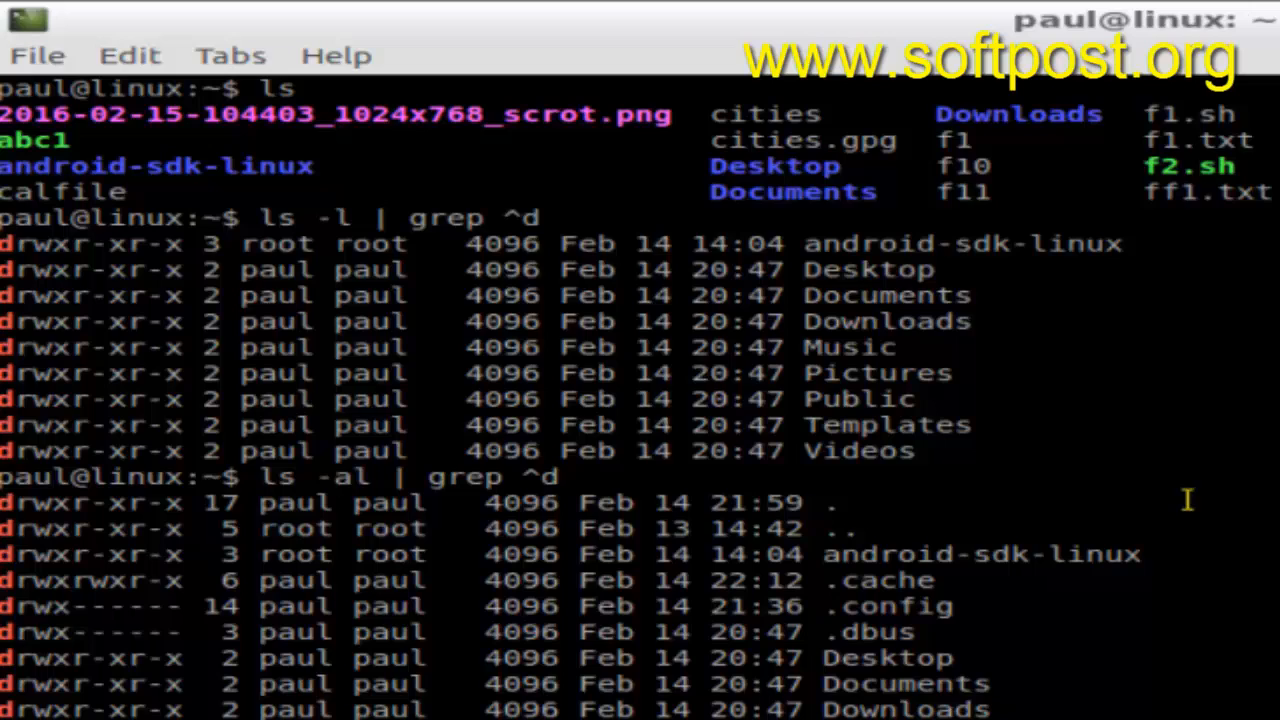
pyautogui.moveTo(655, 497)
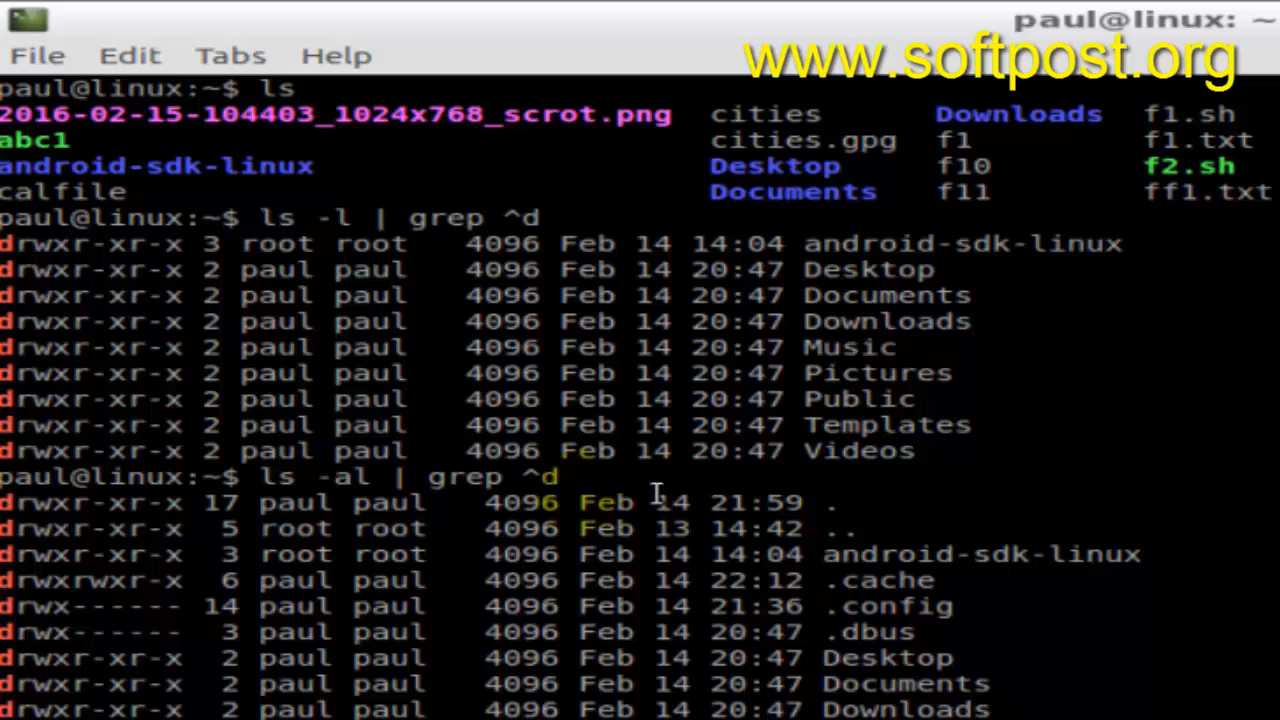